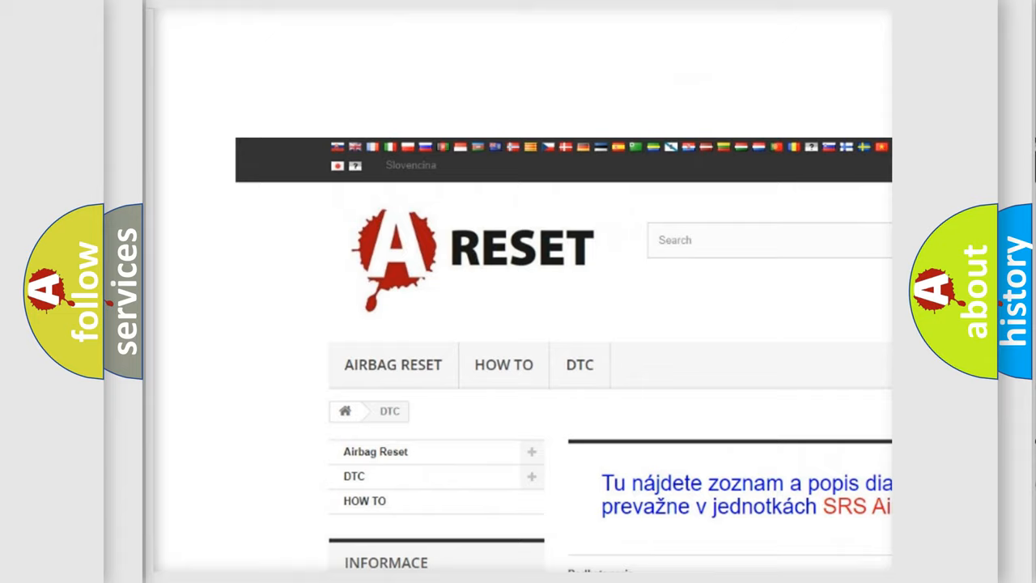
Open NISSAN DTC from the DTC brand grid and scroll through its trouble-code list.
{"action": "scroll", "scroll_direction": "down", "scroll_amount": 3}
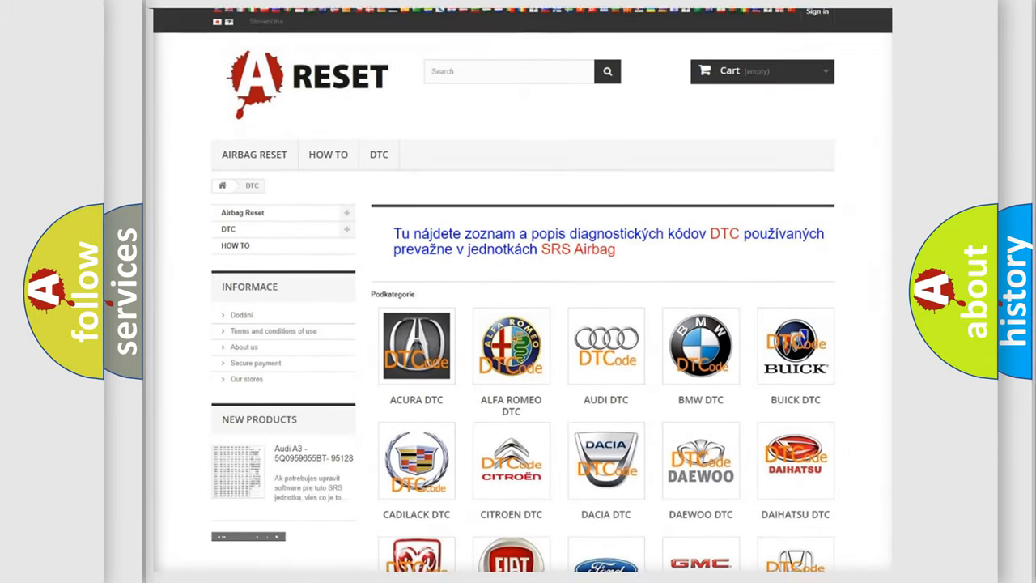
{"action": "scroll", "scroll_direction": "down", "scroll_amount": 3}
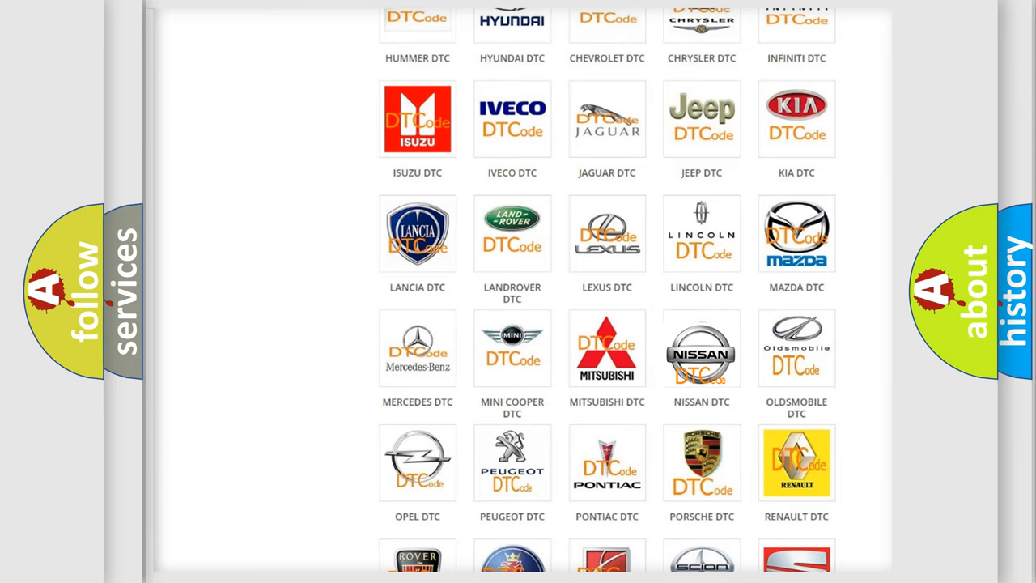
{"action": "left_click", "coordinate": [701, 348]}
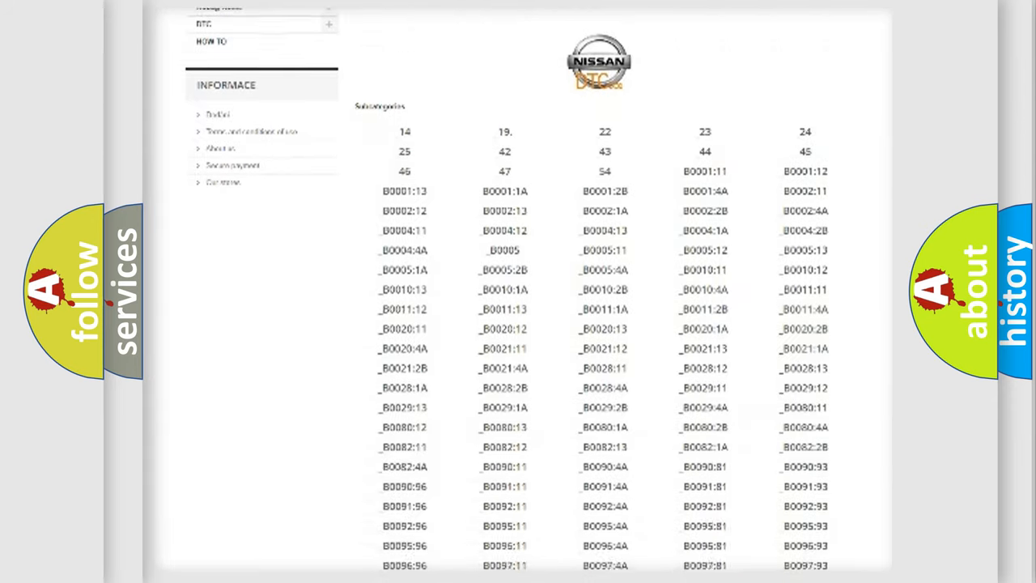
{"action": "scroll", "scroll_direction": "down", "scroll_amount": 3}
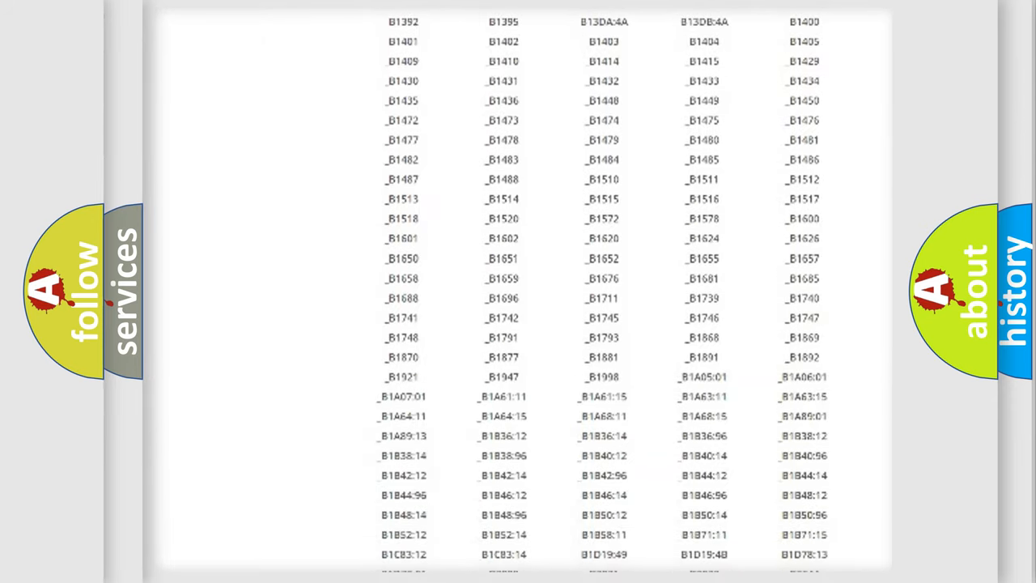